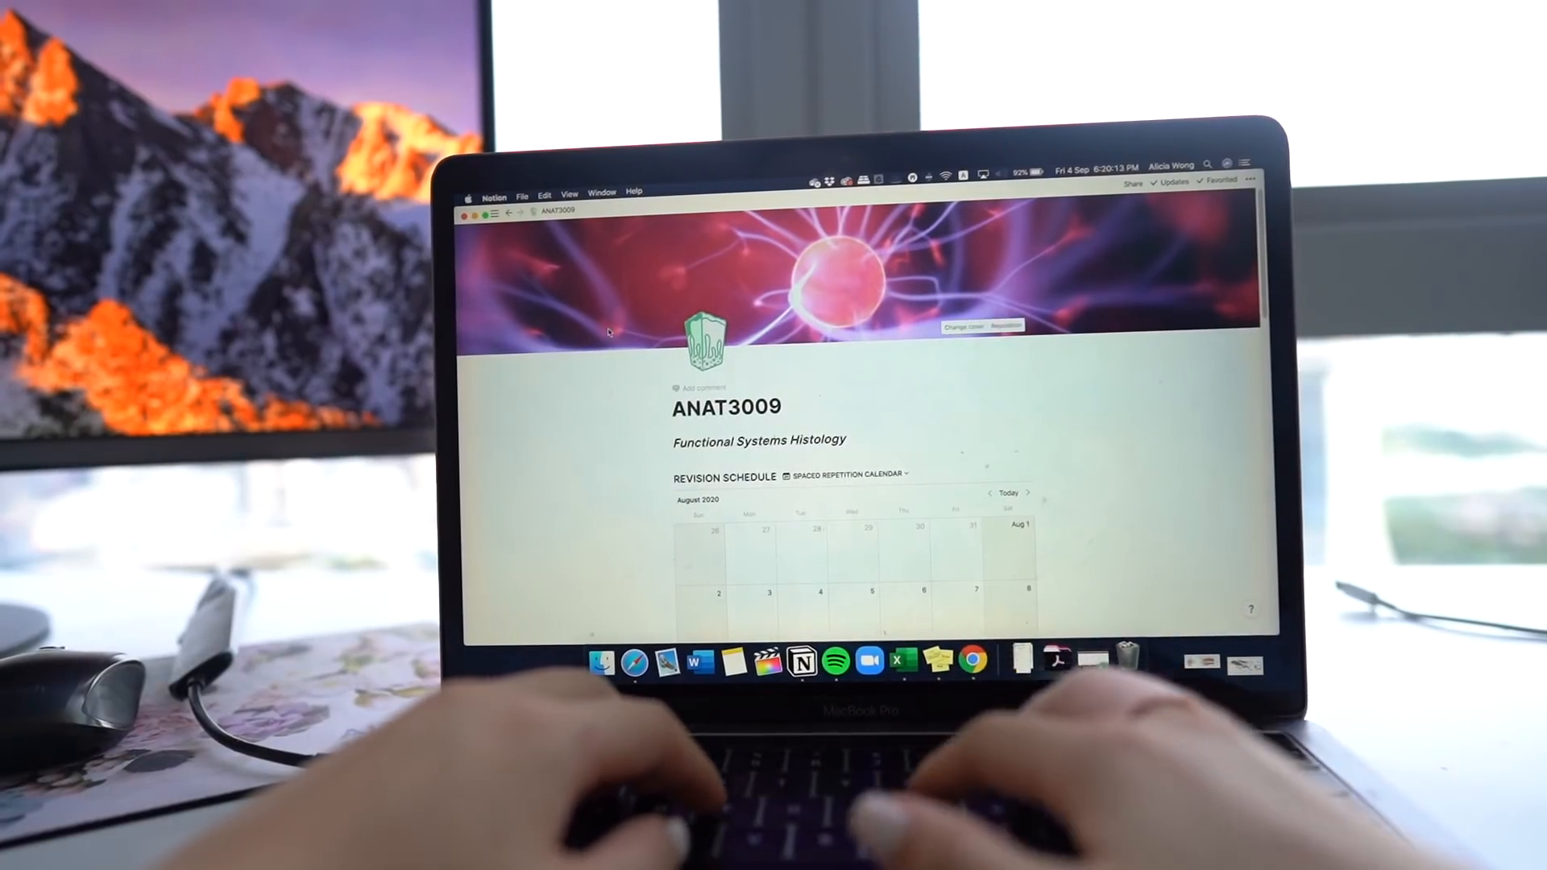
Browse the ANAT3009 and PHSI2008 subject pages from the sidebar.
{"action": "left_click", "coordinate": [442, 195]}
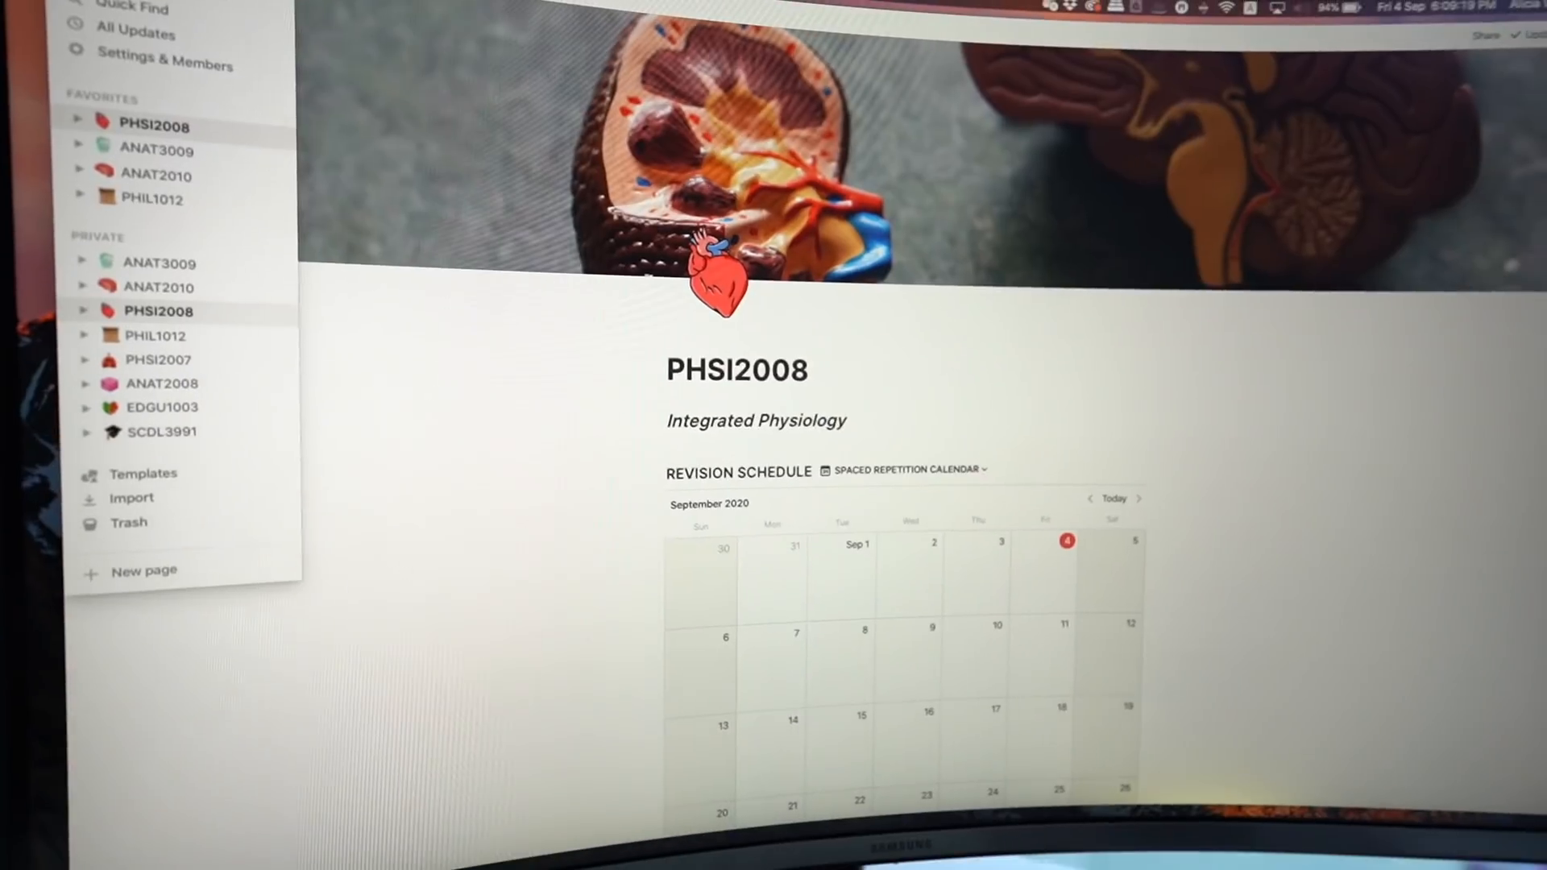
{"action": "scroll", "scroll_direction": "down", "scroll_amount": 3}
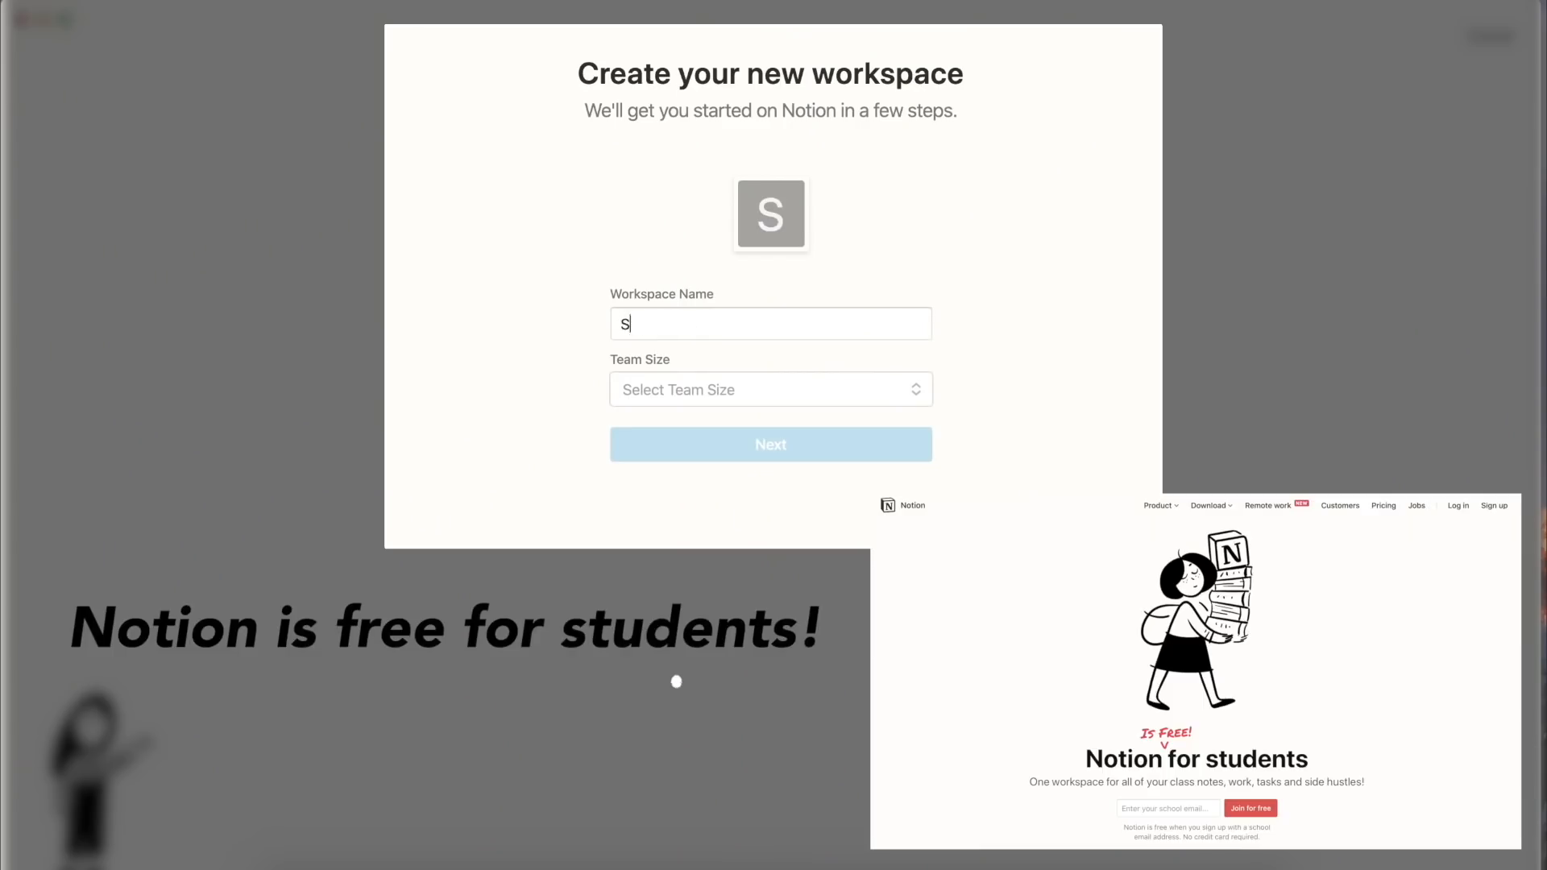
Finish the workspace name with 'emester 2', then enter 'alicia.studycol' in the homepage email field.
{"action": "type", "text": "emester 2"}
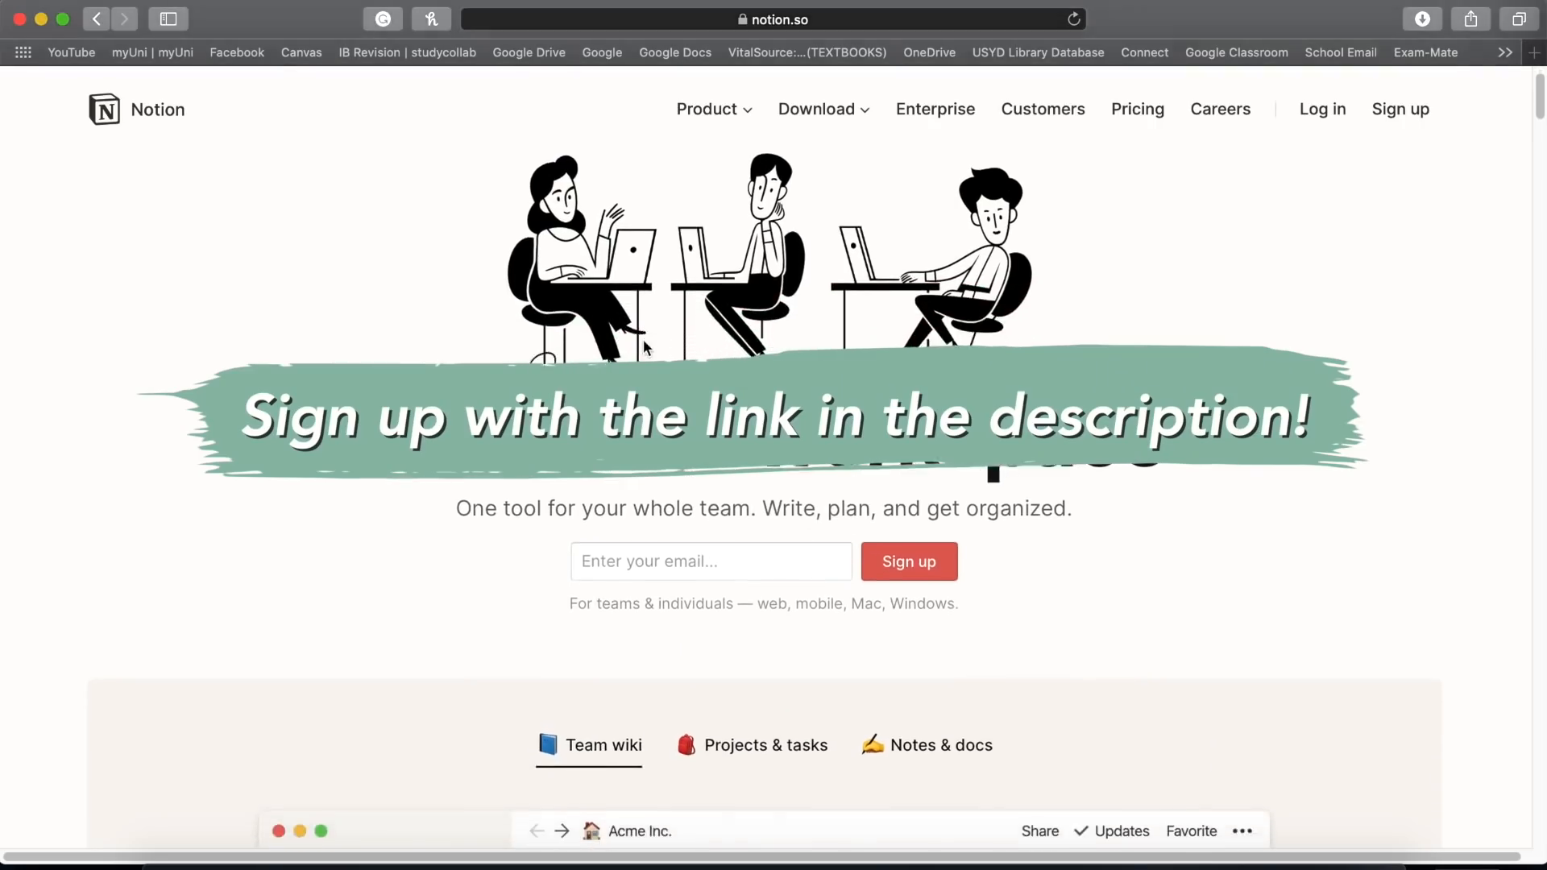
{"action": "scroll", "scroll_direction": "down", "scroll_amount": 3}
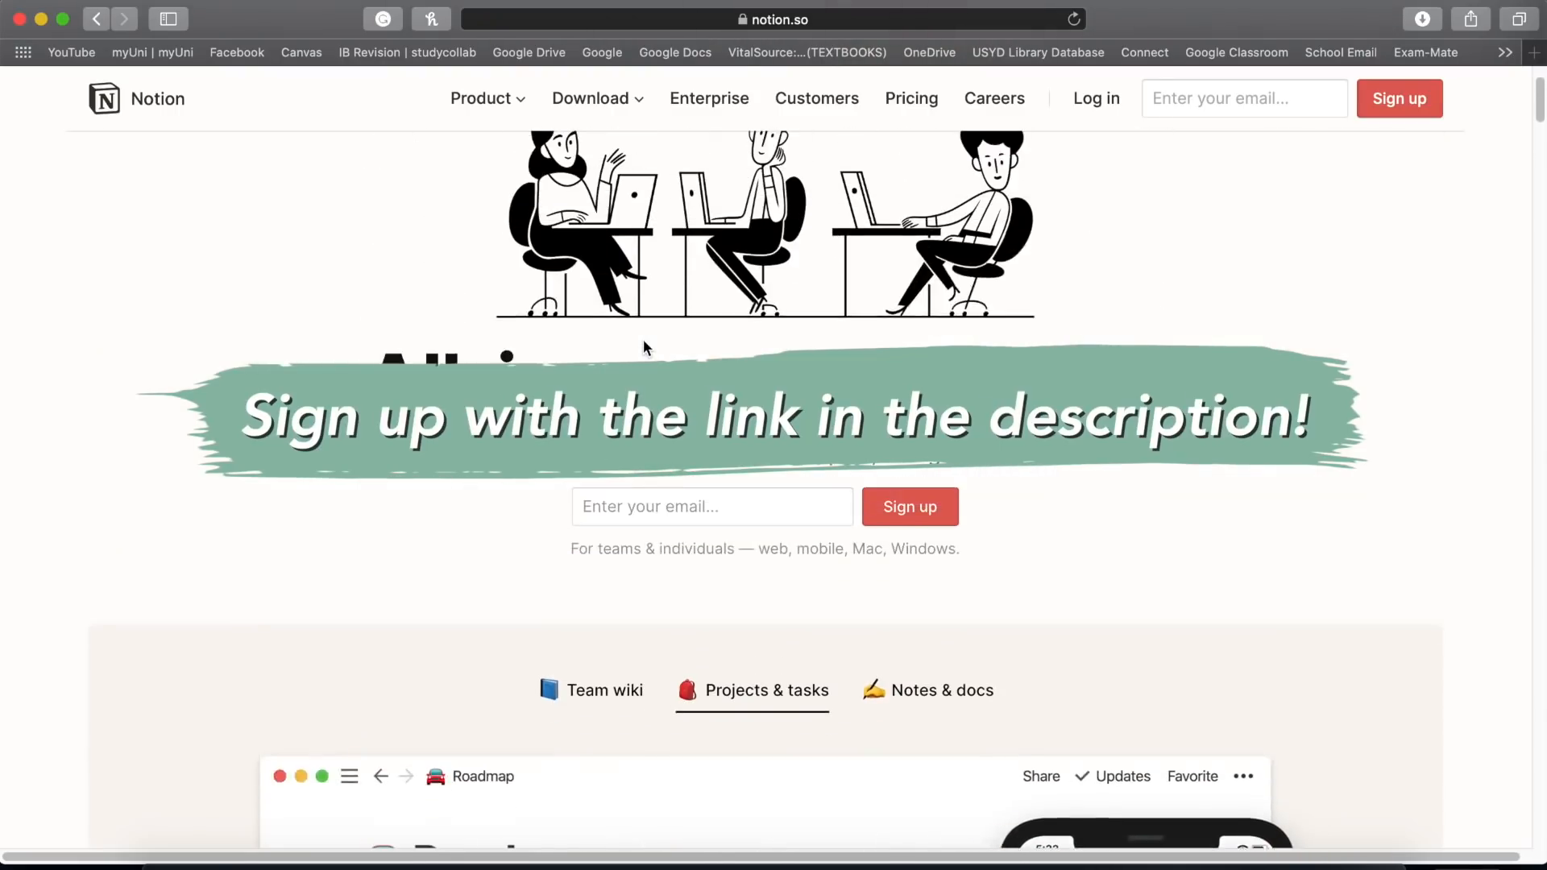
{"action": "left_click", "coordinate": [710, 625]}
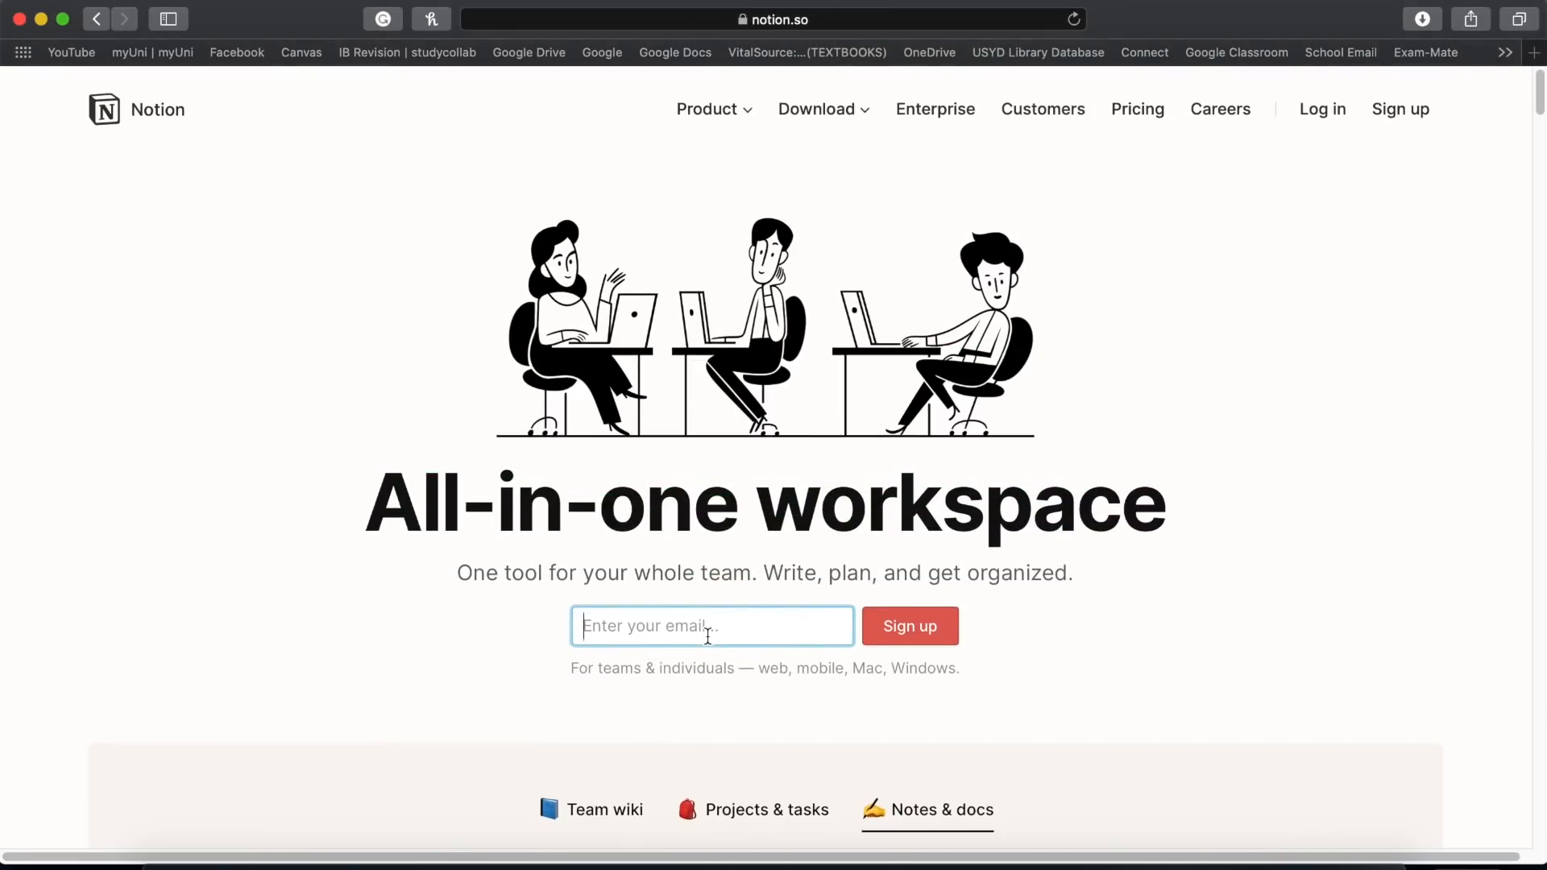
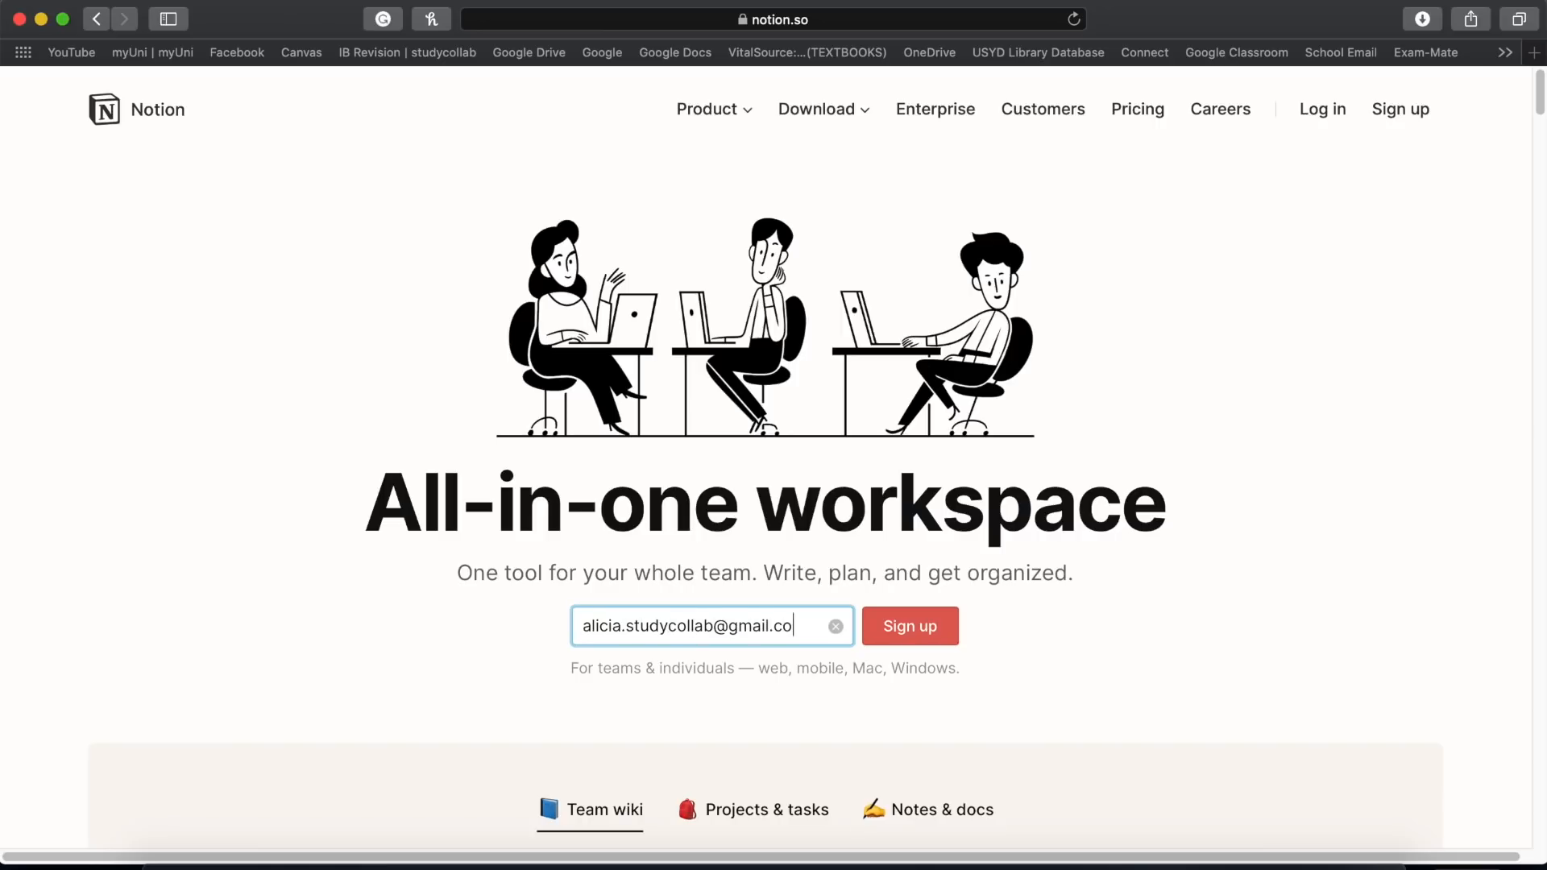
Submit to reach the Sign up page and start re-entering the email as 'studyclla'.
{"action": "left_click", "coordinate": [907, 626]}
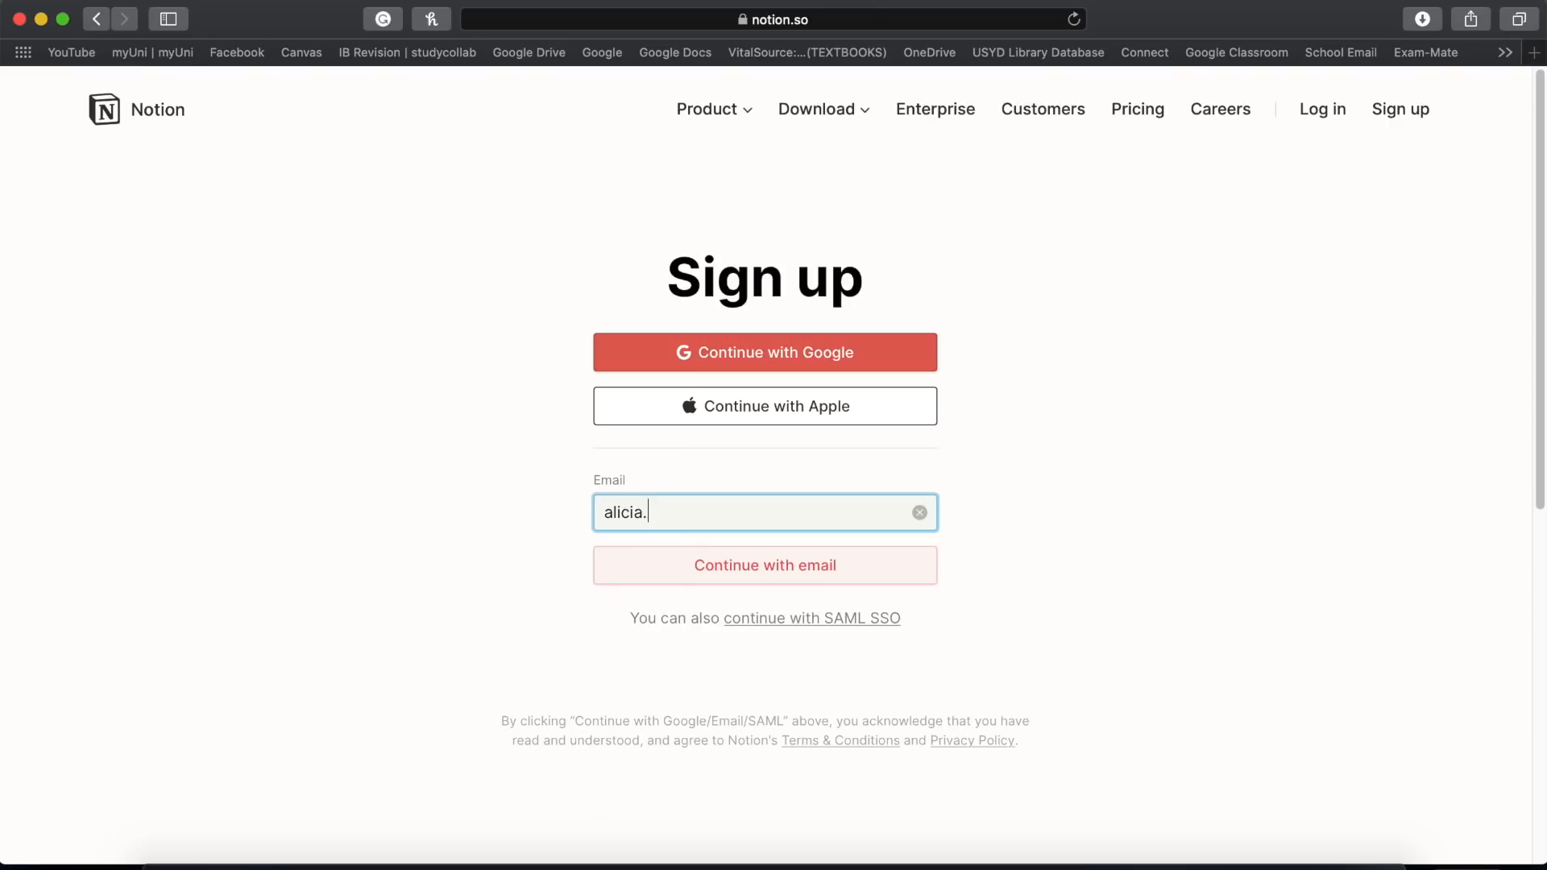
{"action": "type", "text": "studyclla"}
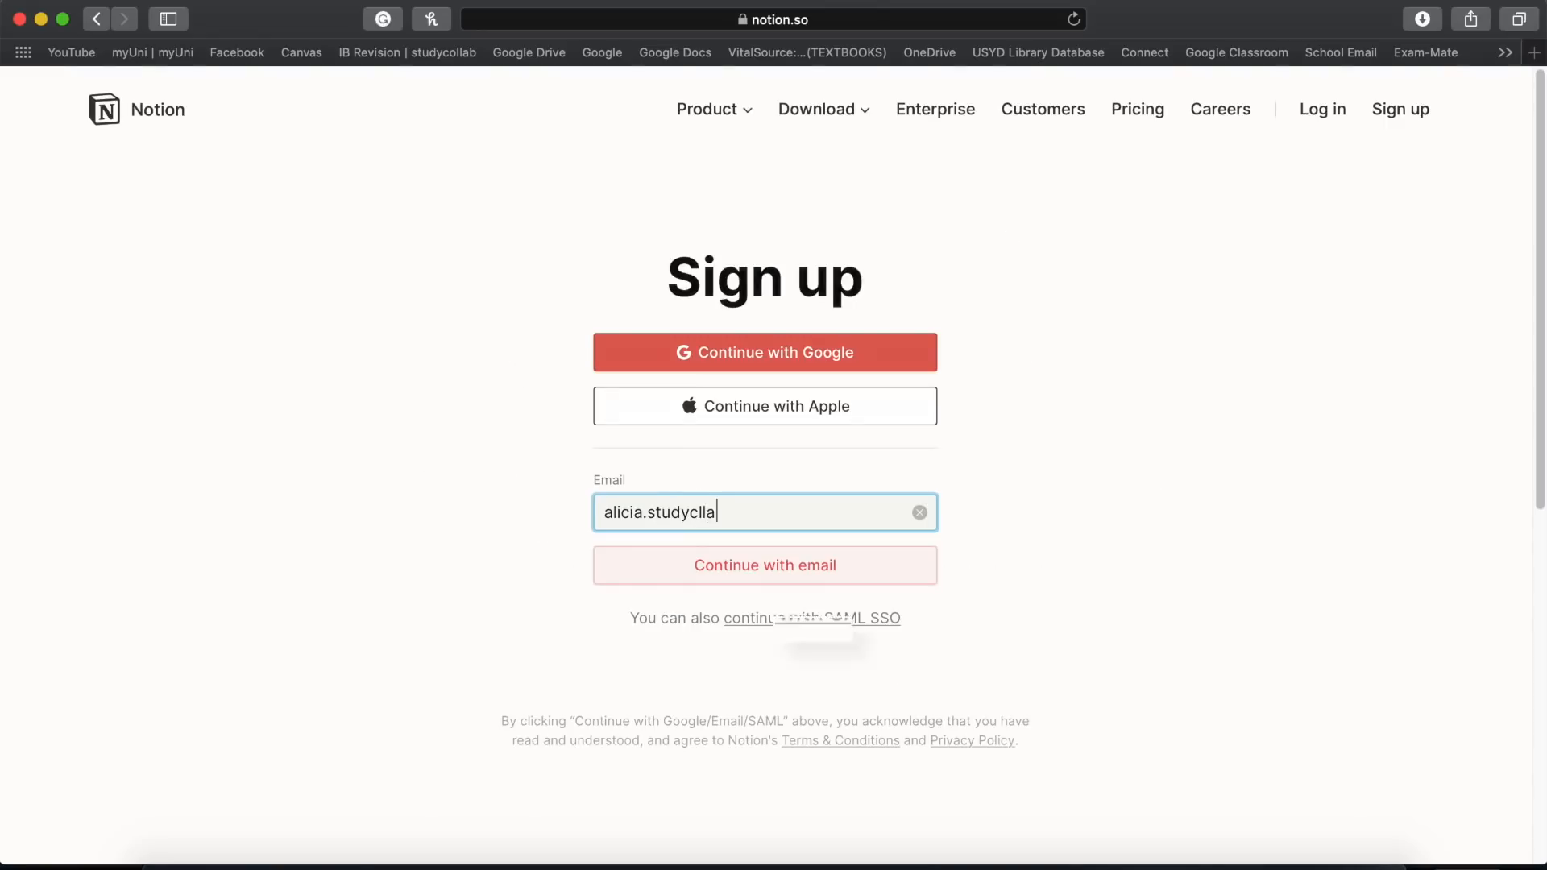